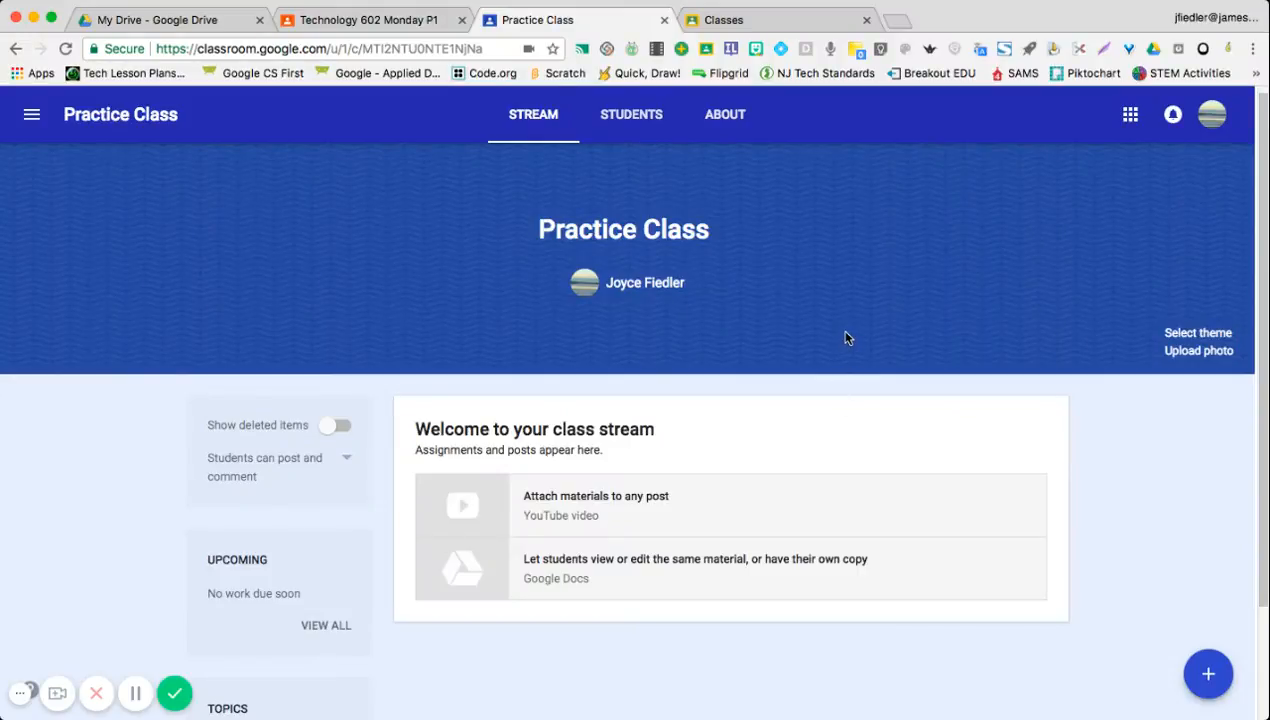
mouse_move(850, 304)
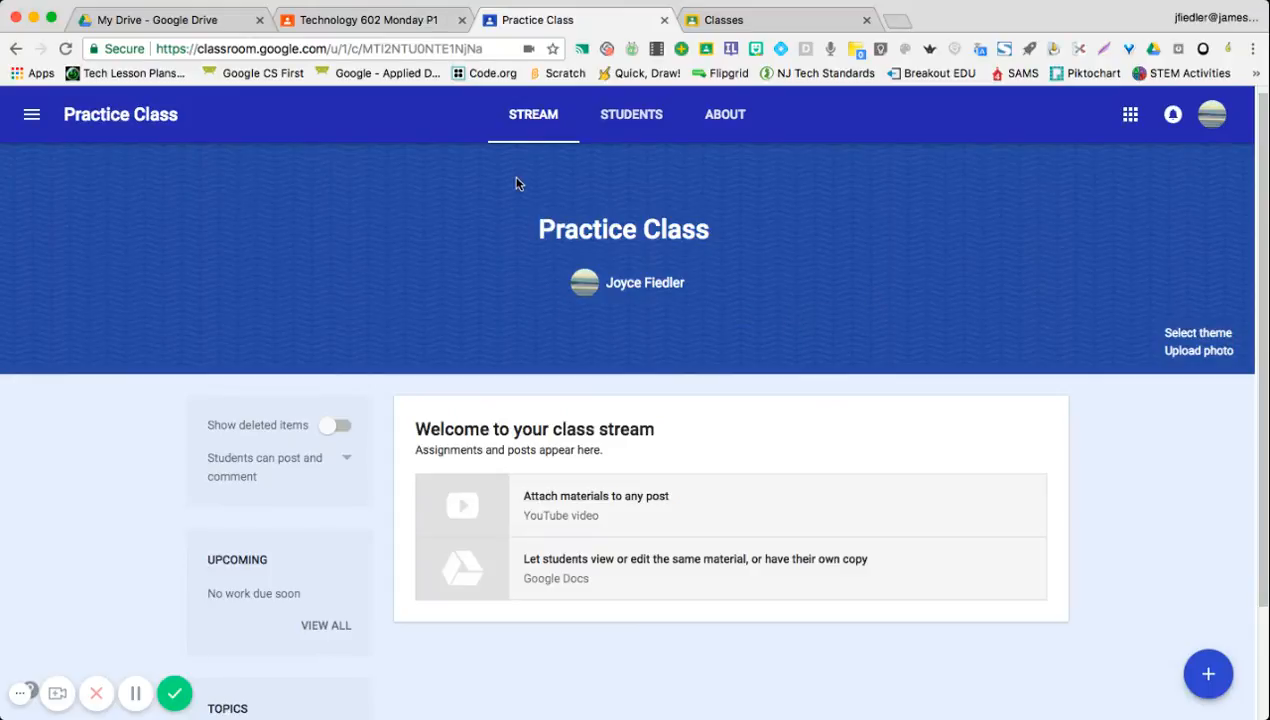
mouse_move(724, 120)
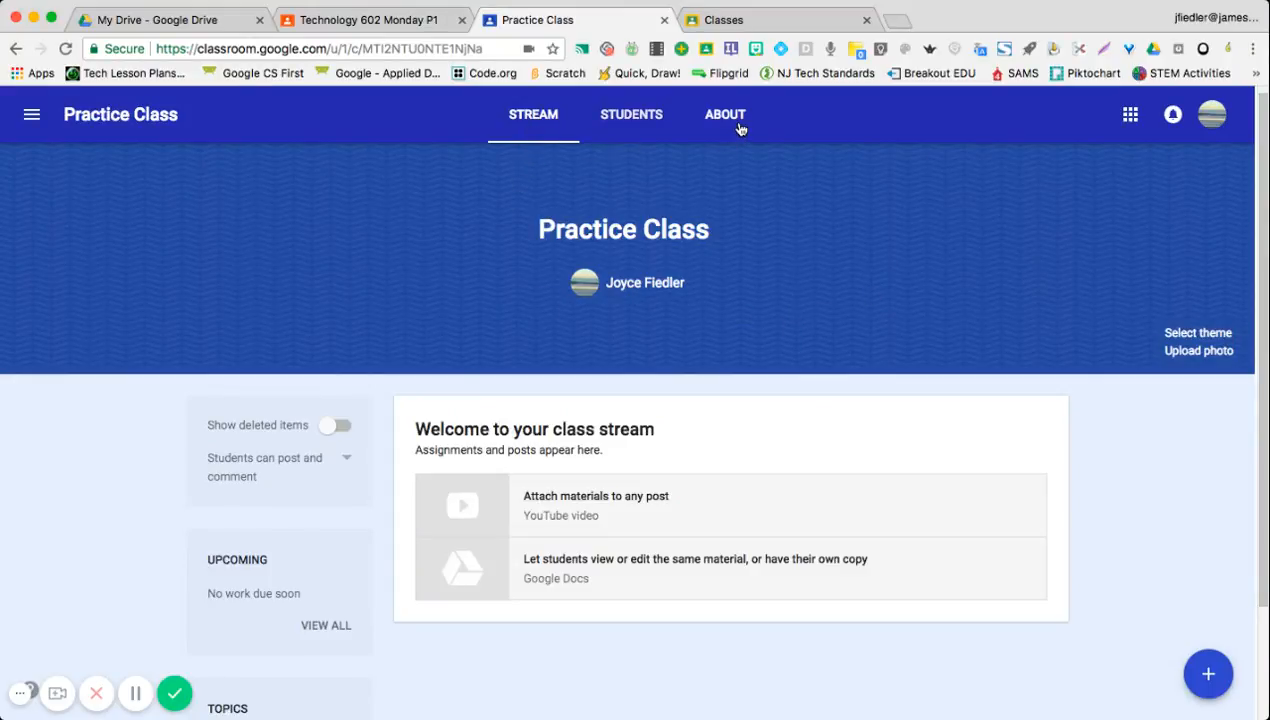
mouse_move(764, 378)
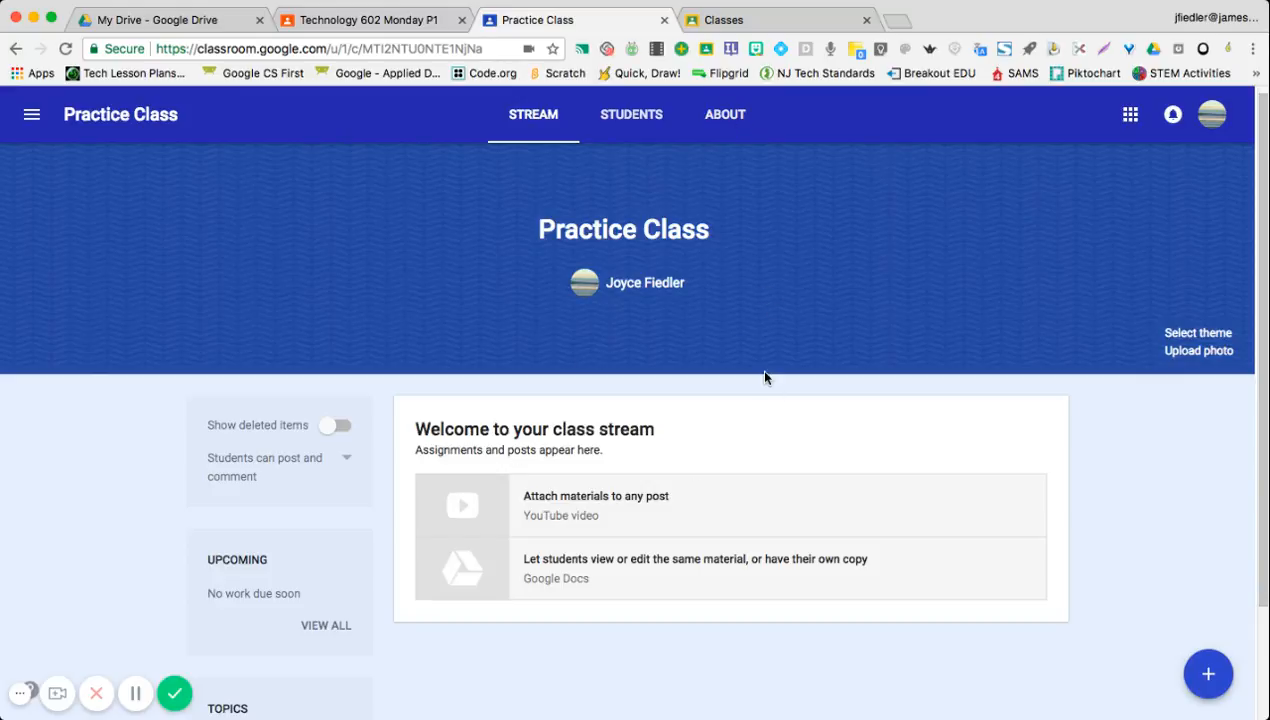
mouse_move(414, 248)
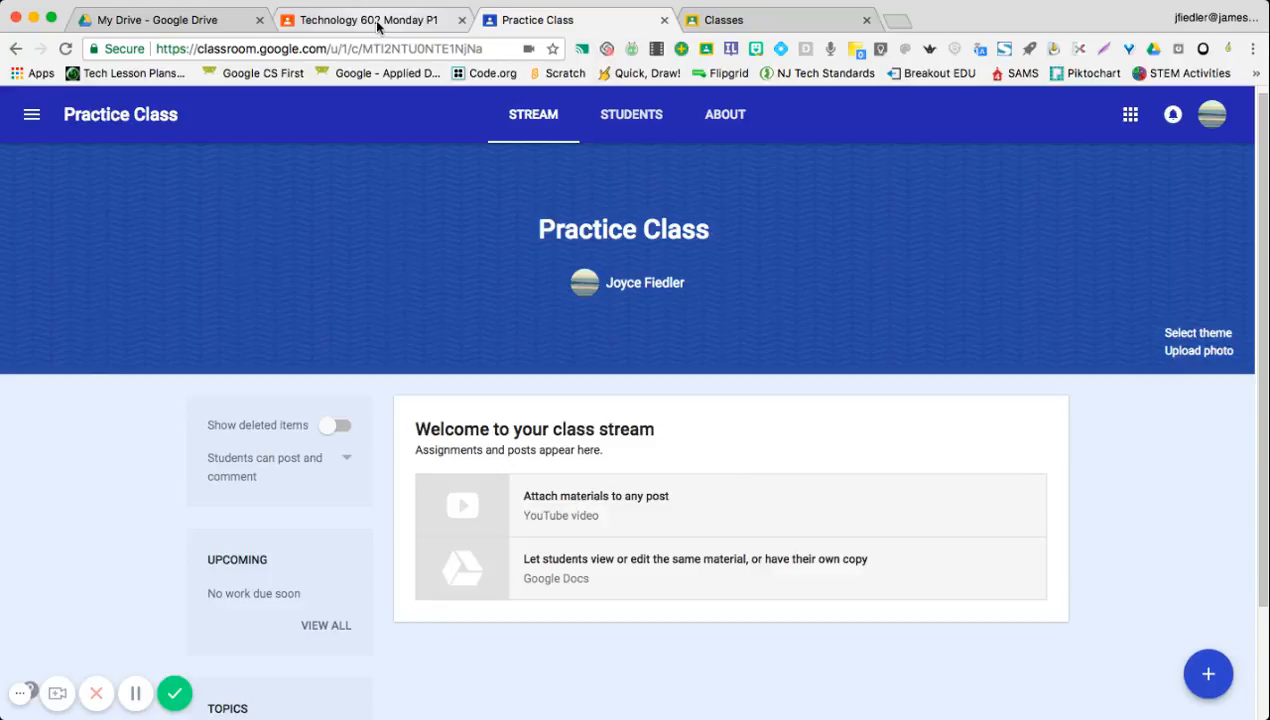
Show the Technology 602 Monday P1 stream and scroll through its posts, including Finished Area Guides
click(364, 20)
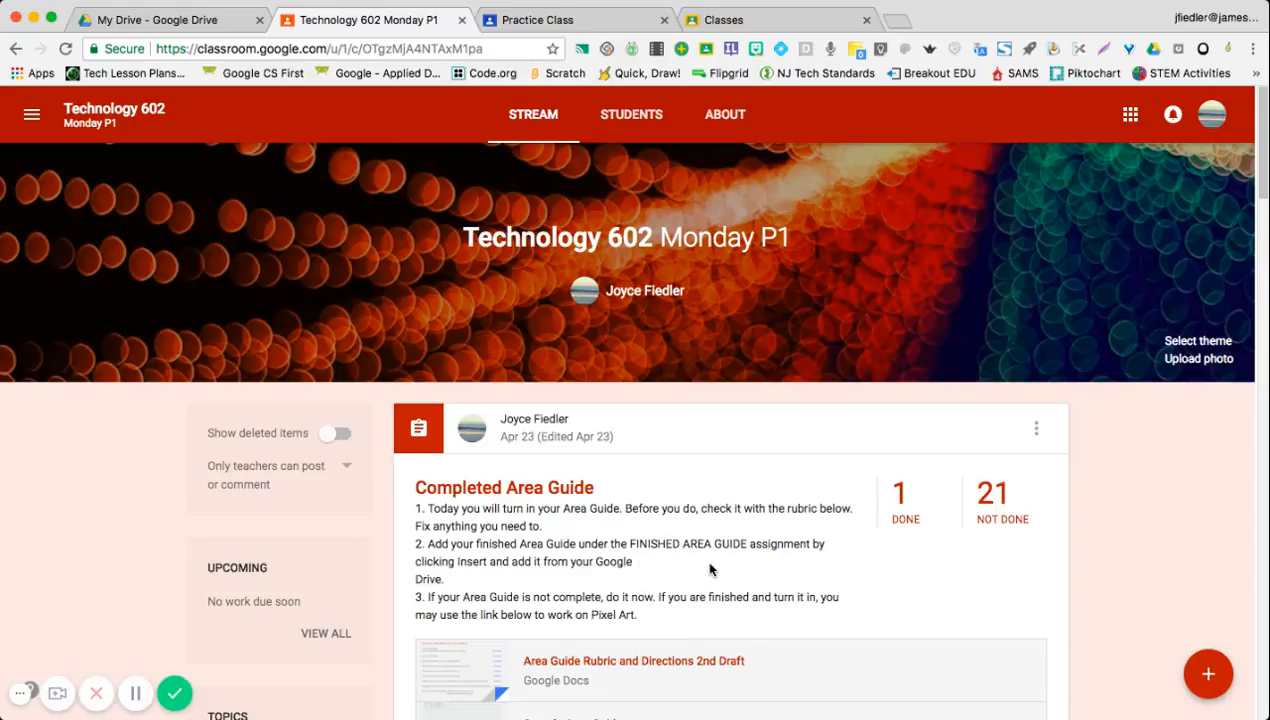
scroll(down, 3)
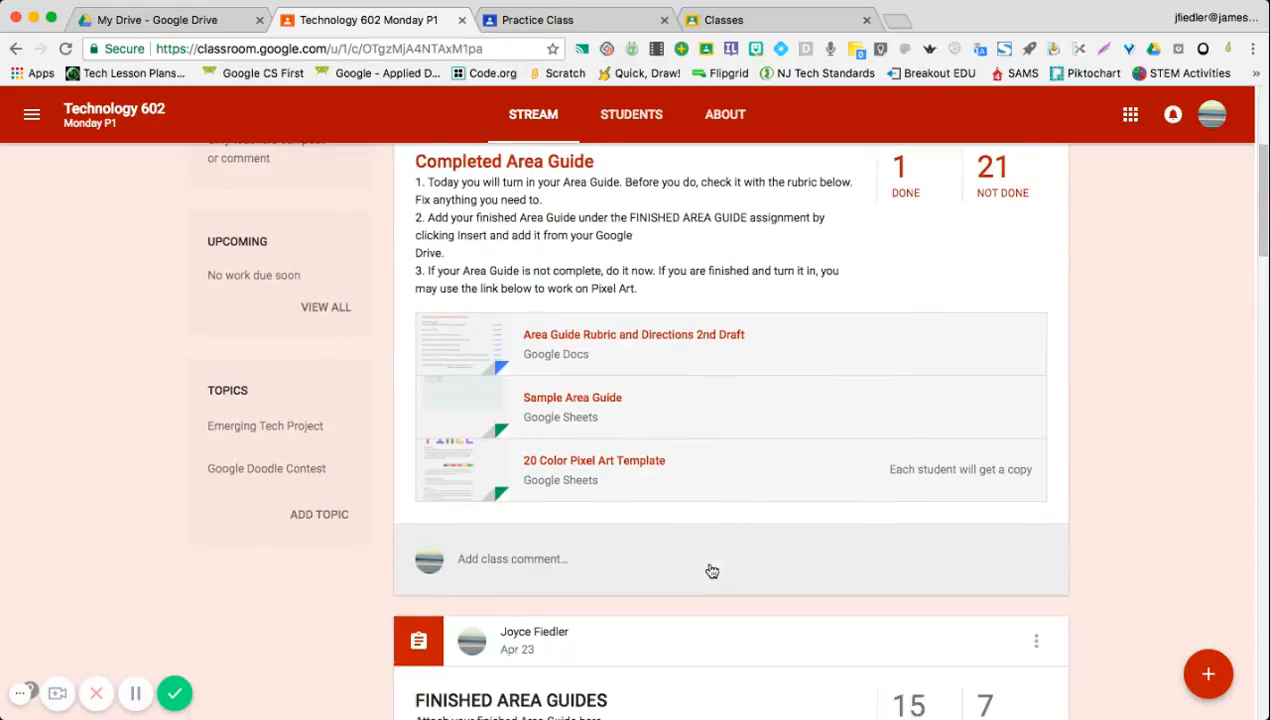
scroll(down, 3)
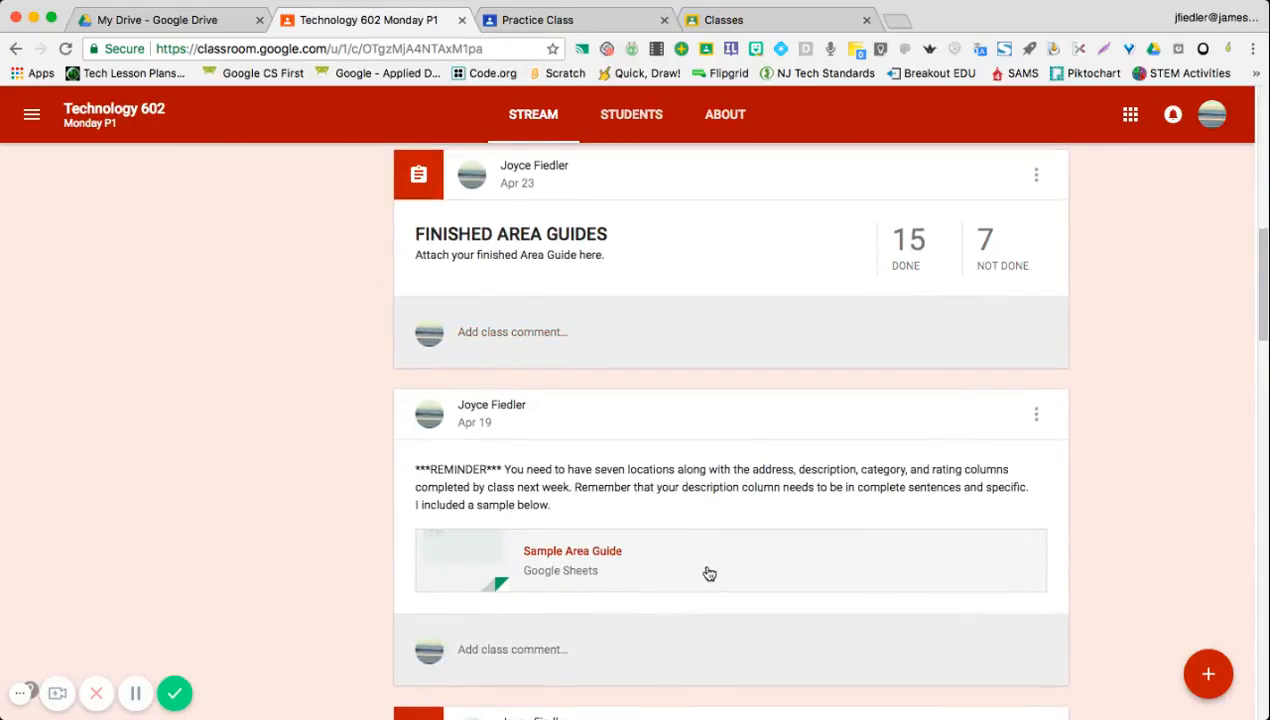
scroll(down, 3)
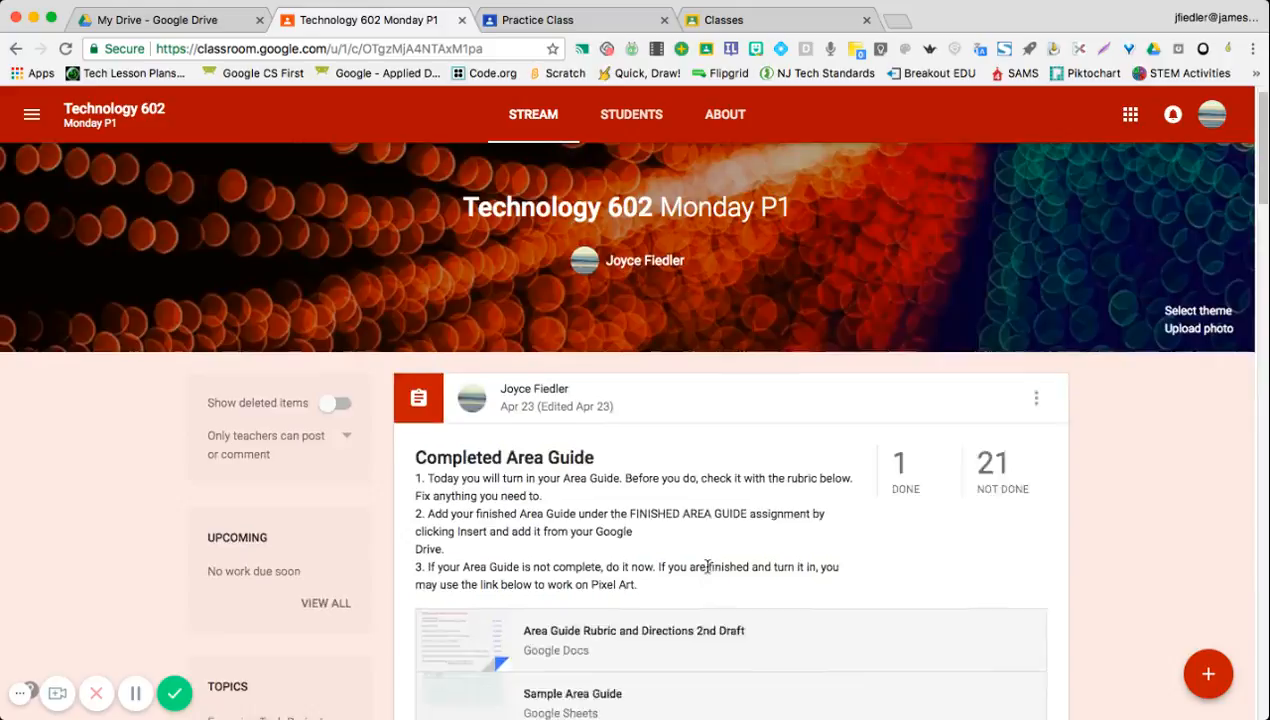
scroll(down, 3)
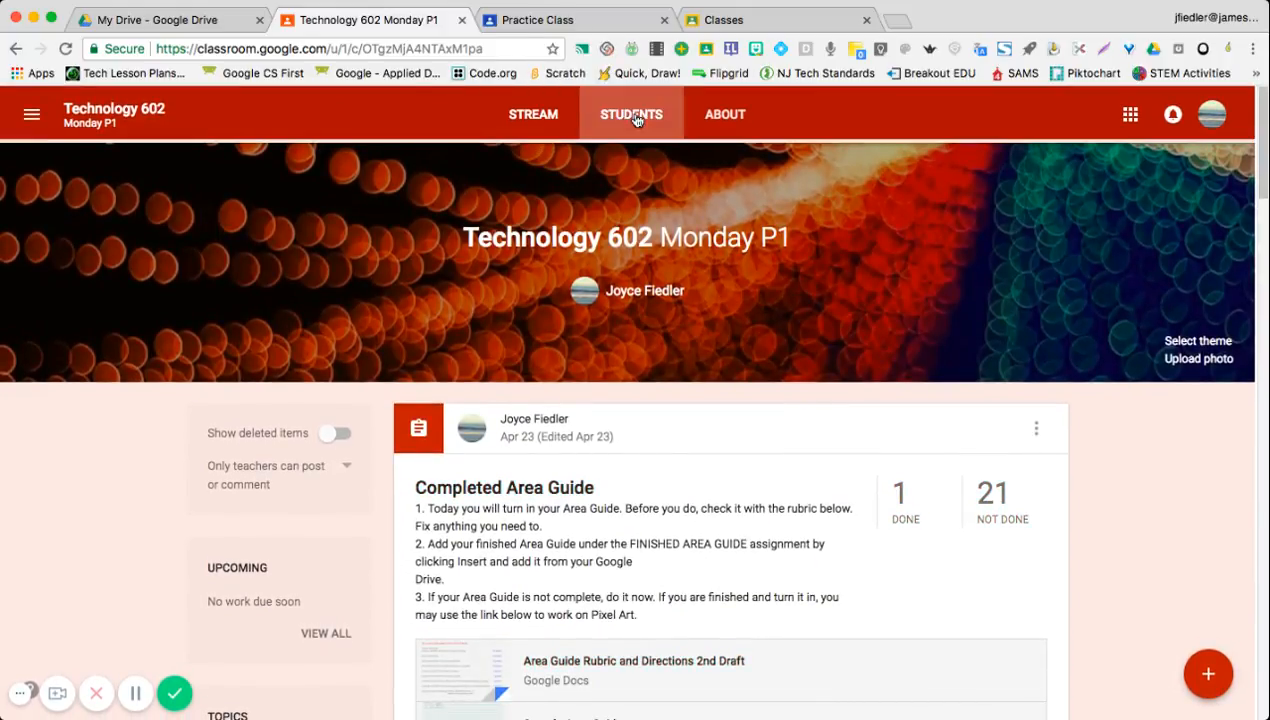
click(632, 114)
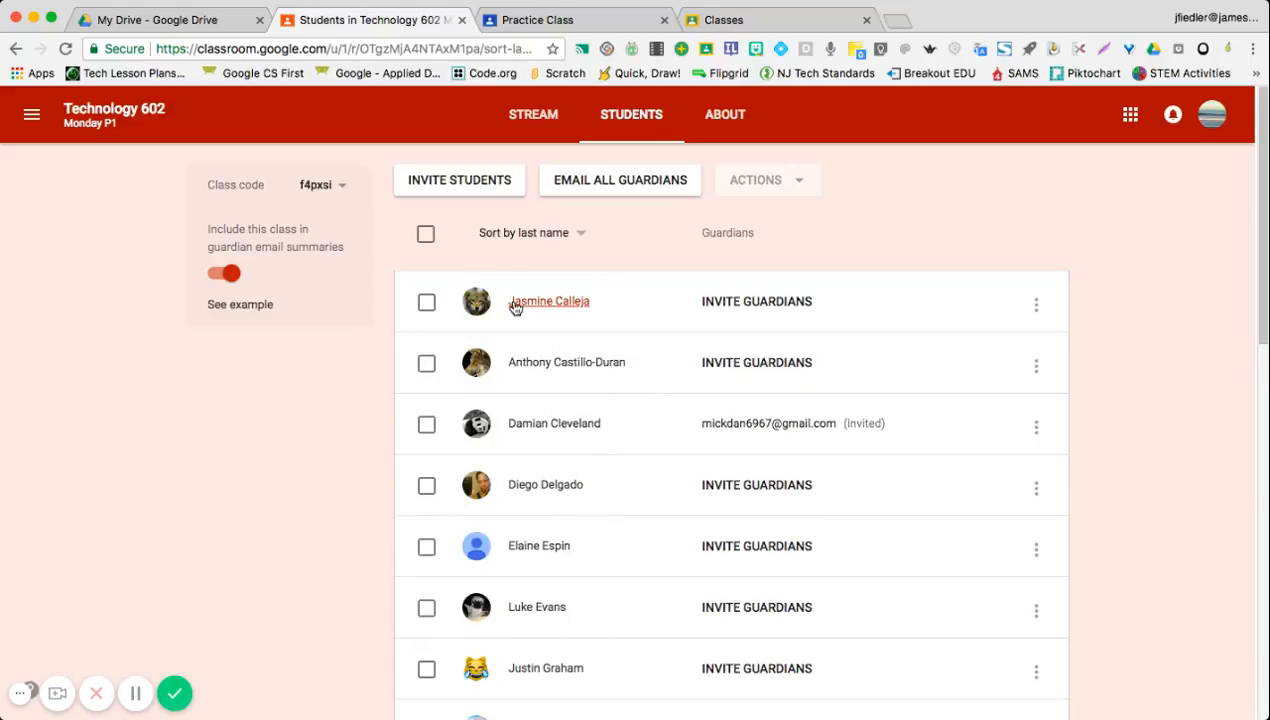
mouse_move(490, 270)
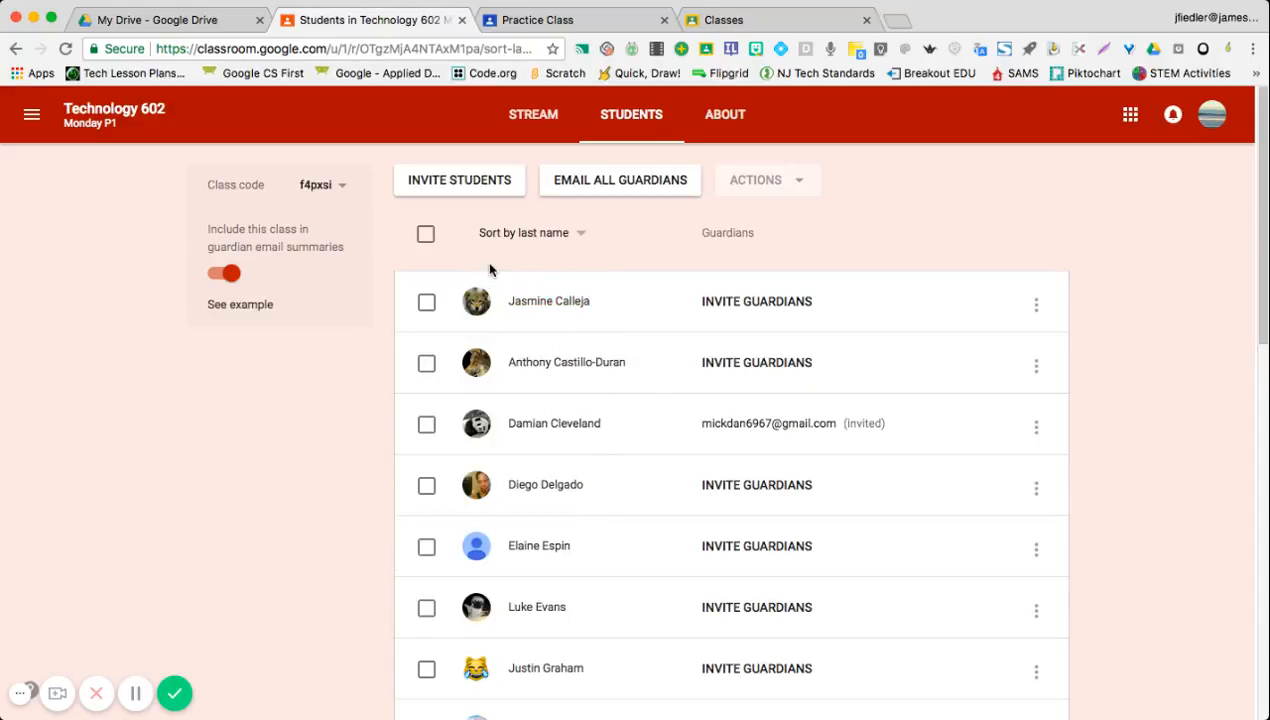
mouse_move(724, 114)
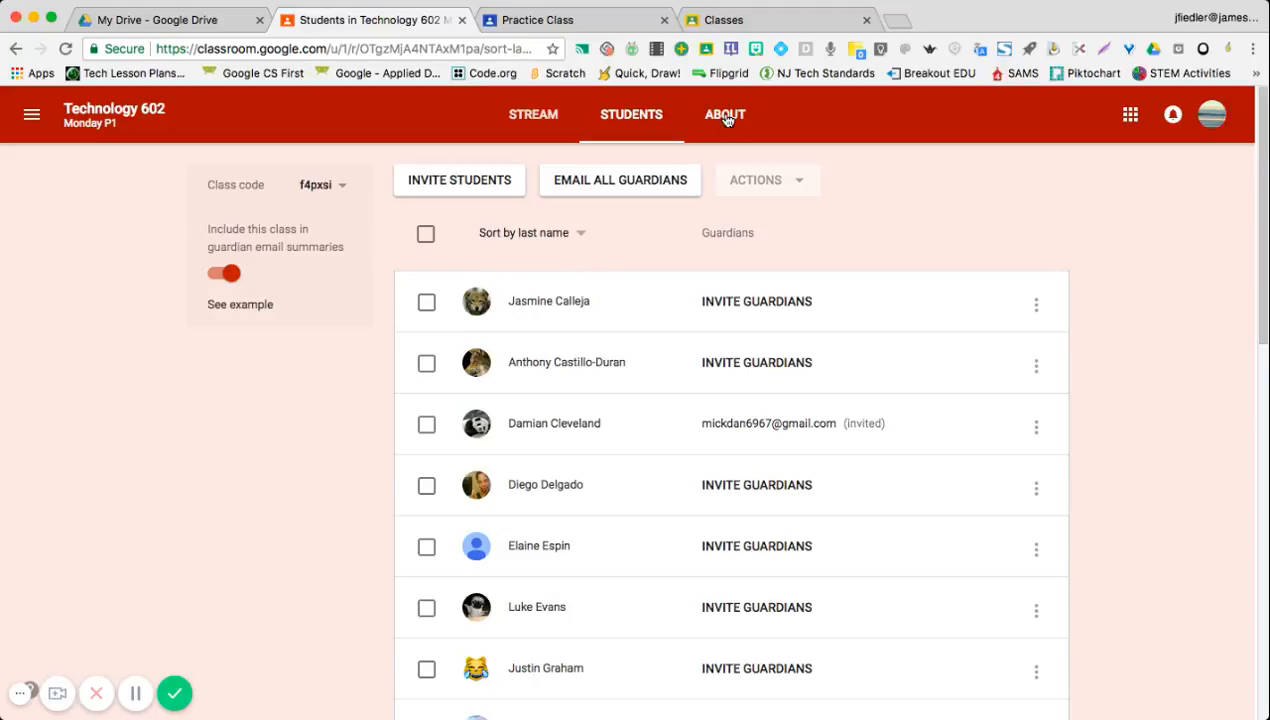
click(724, 114)
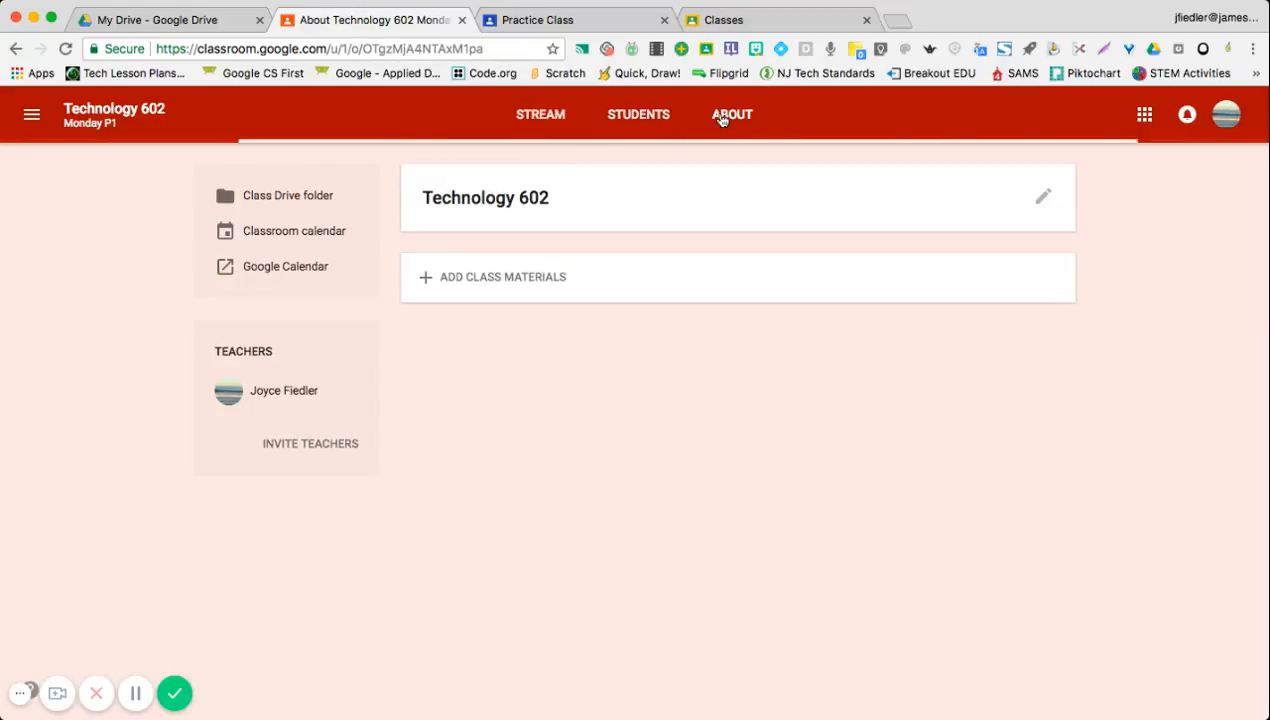
click(732, 114)
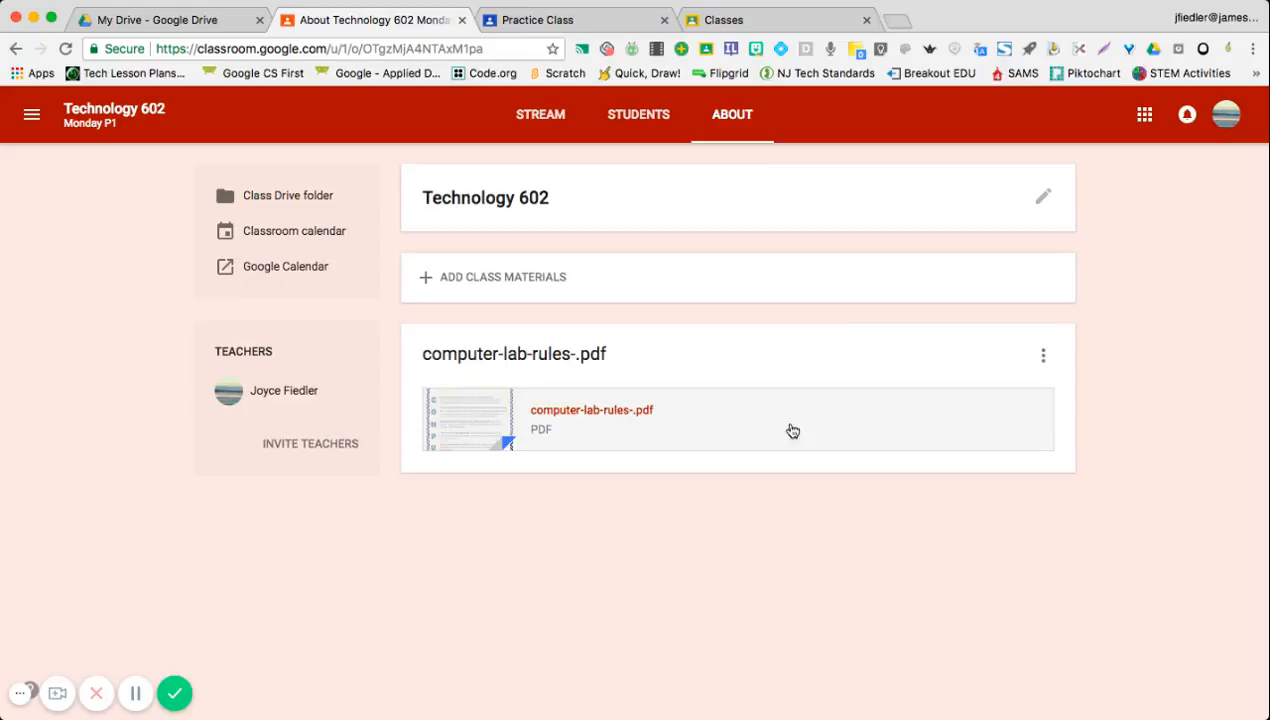
mouse_move(738, 232)
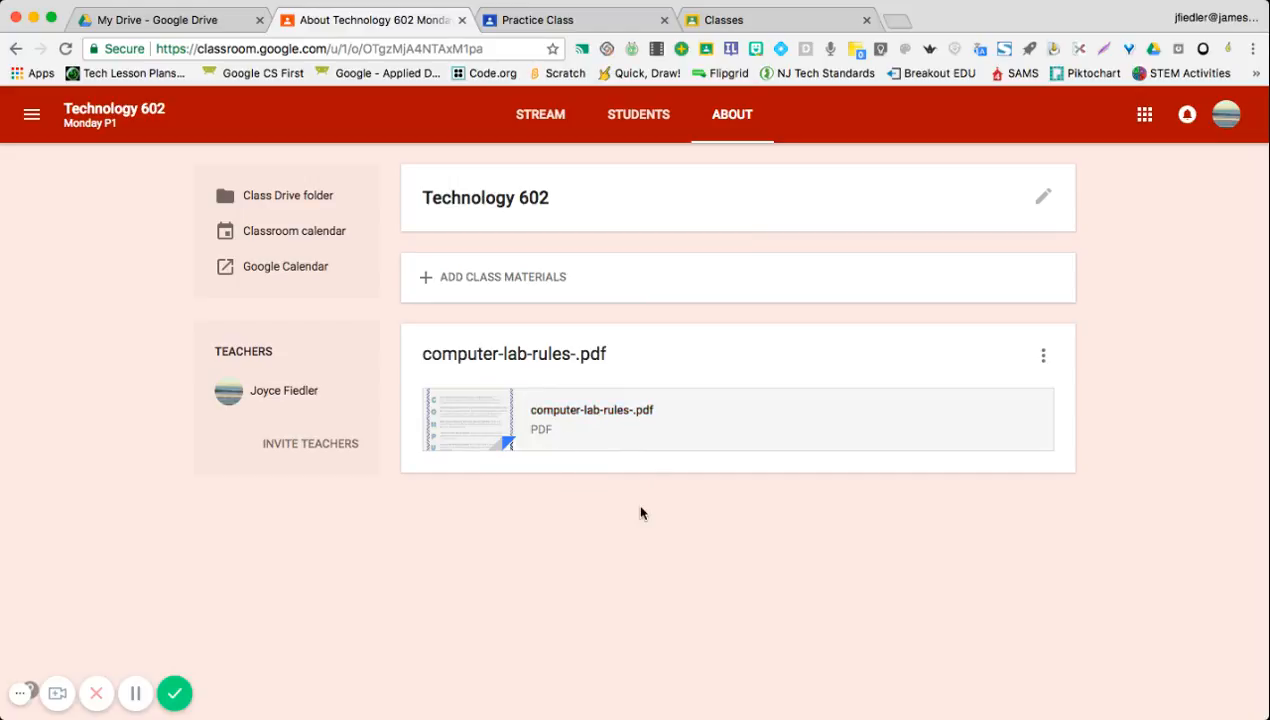
mouse_move(644, 520)
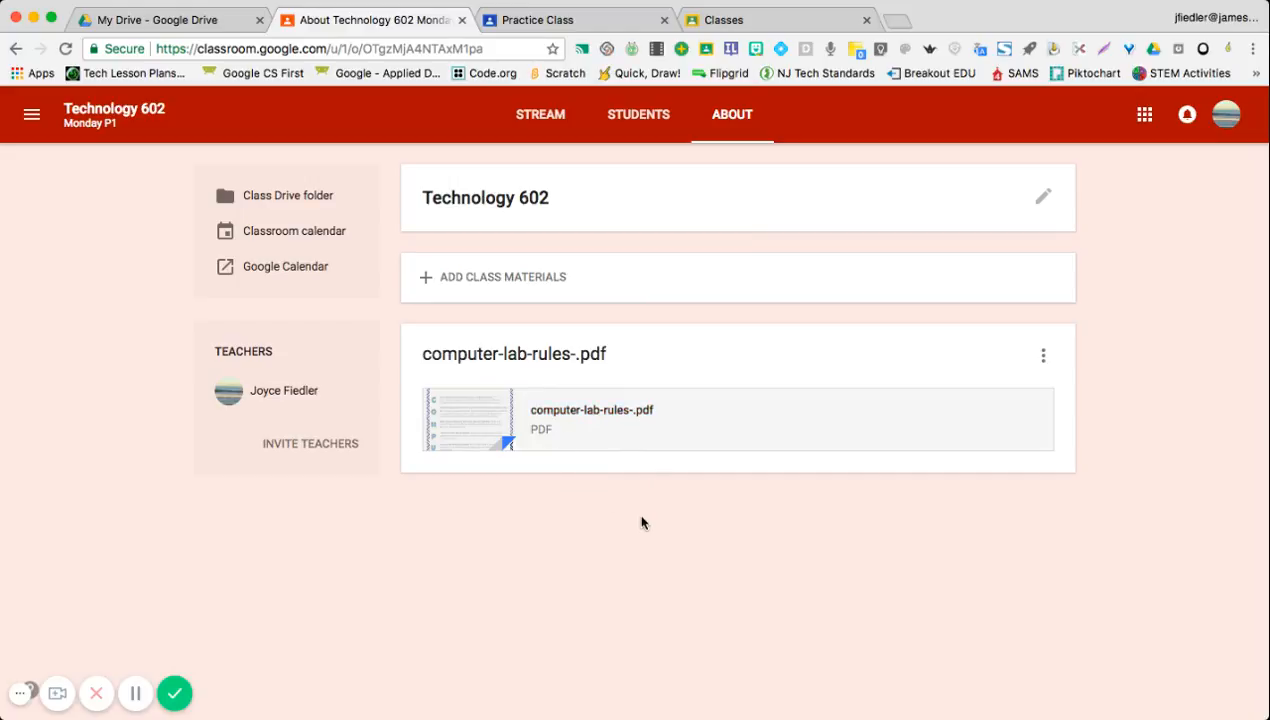
mouse_move(696, 512)
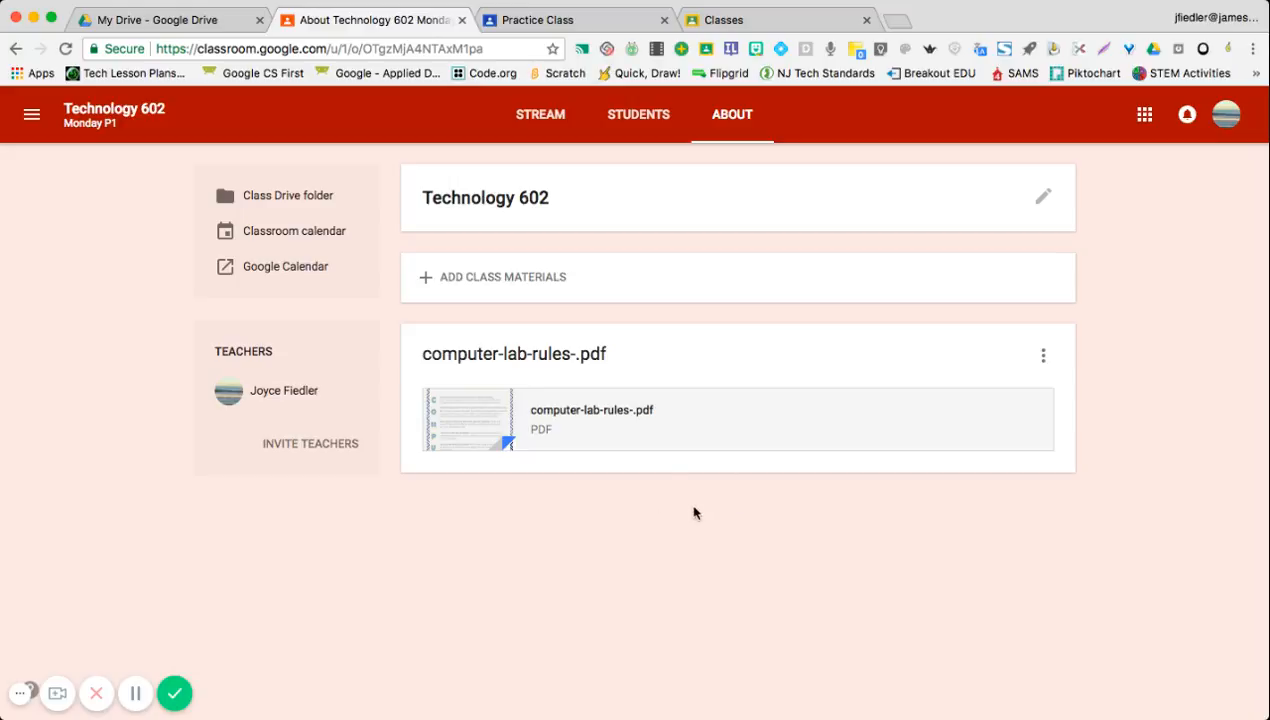
mouse_move(612, 568)
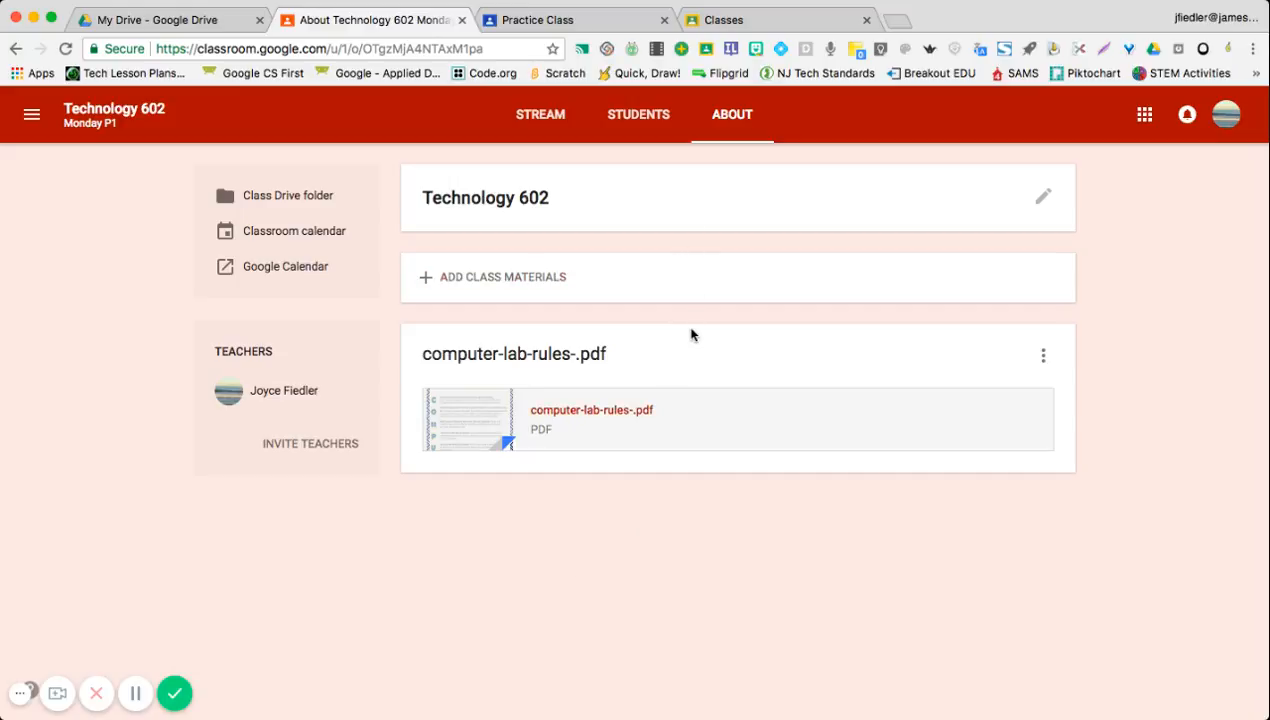
mouse_move(700, 332)
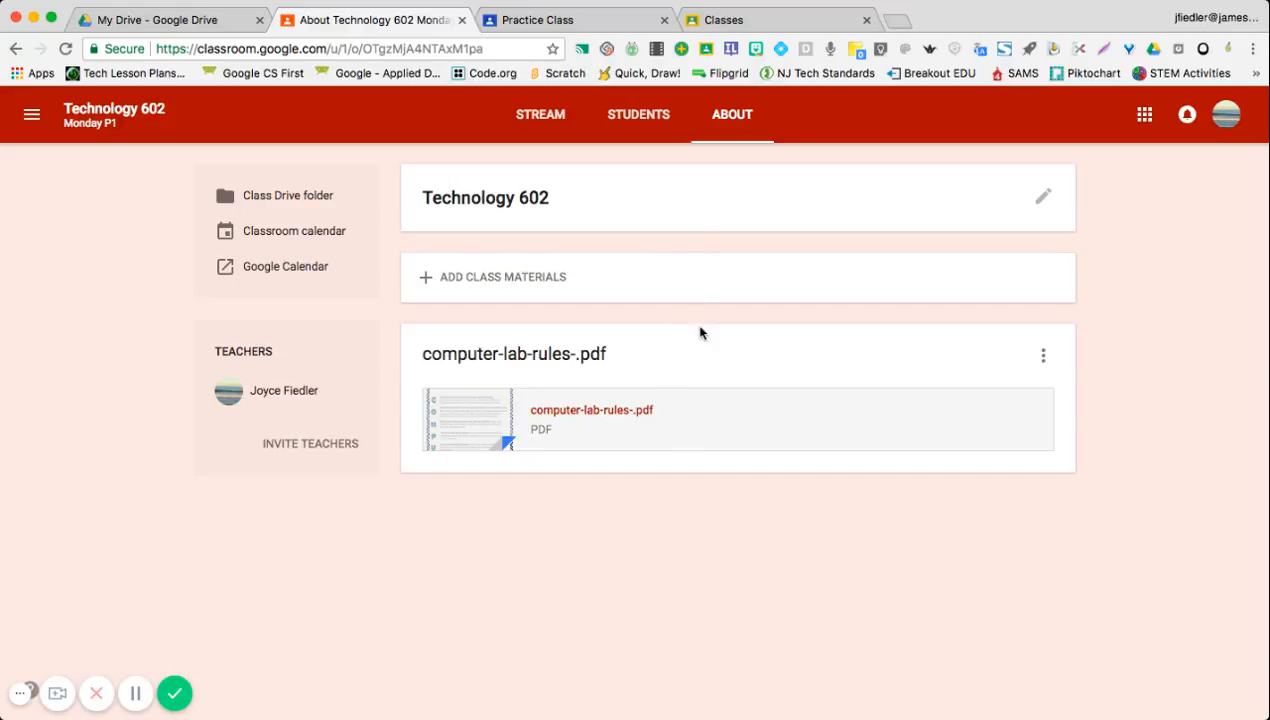
mouse_move(564, 128)
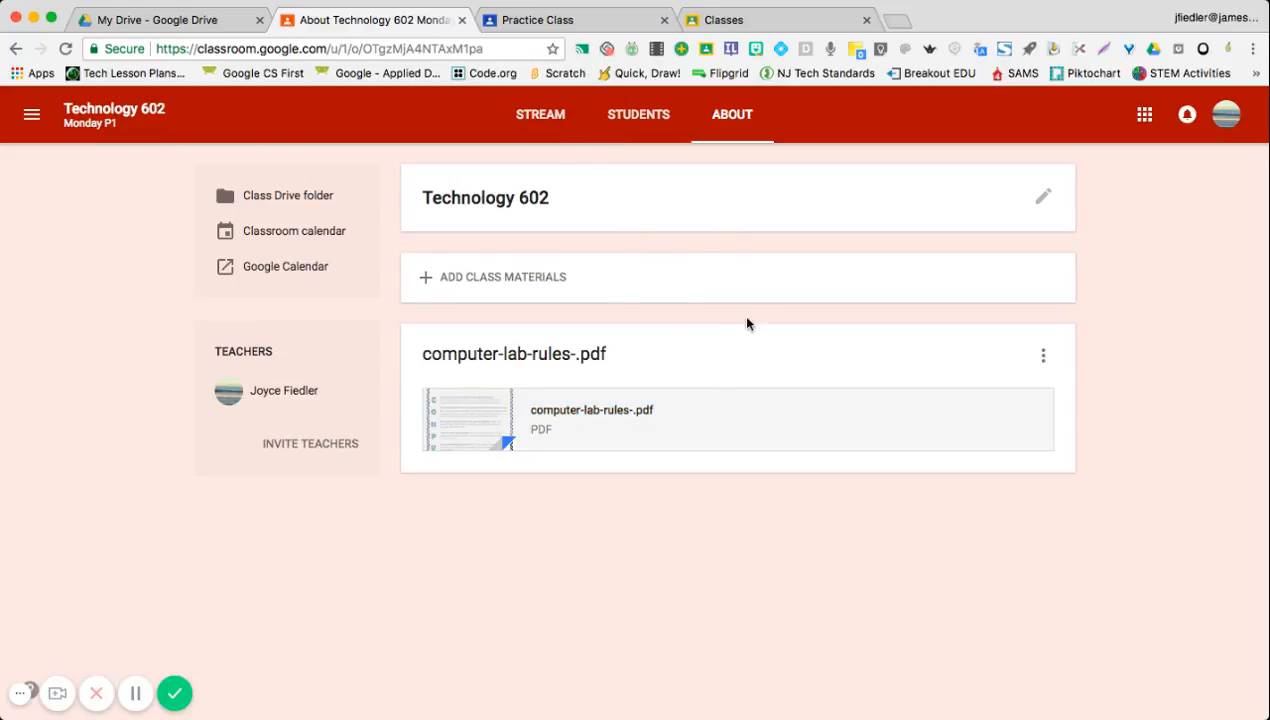
mouse_move(784, 258)
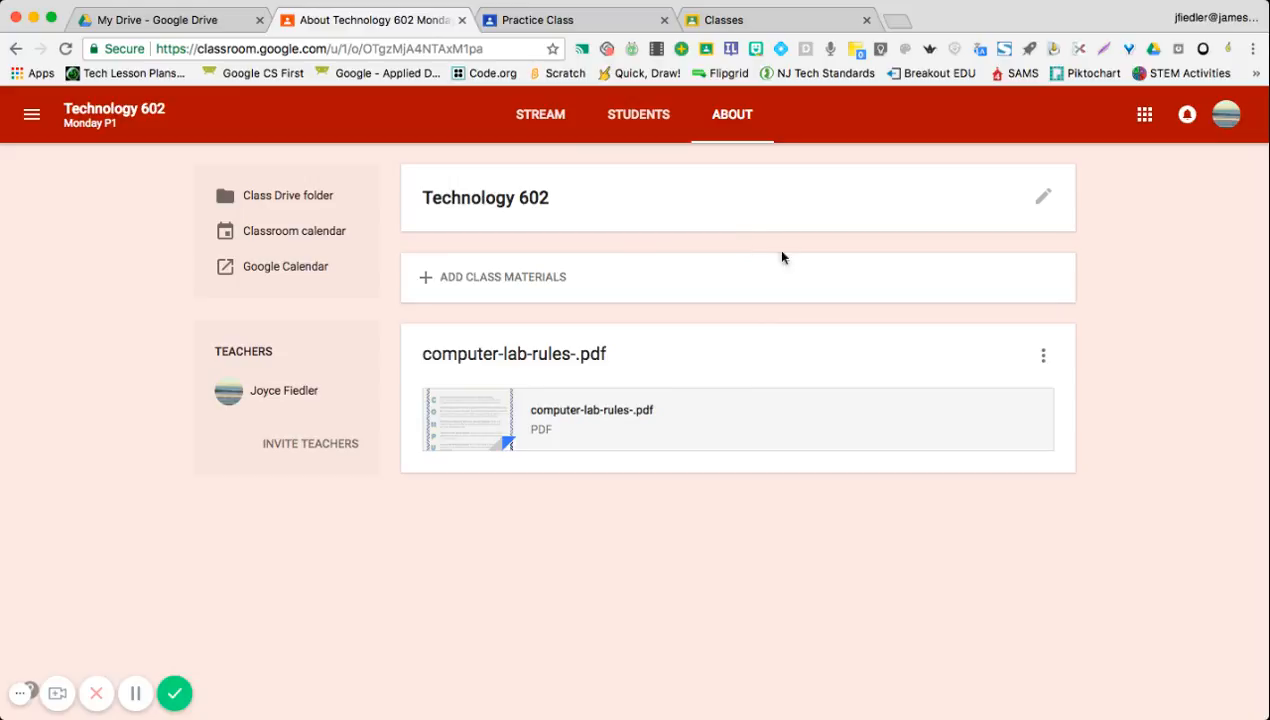
mouse_move(640, 224)
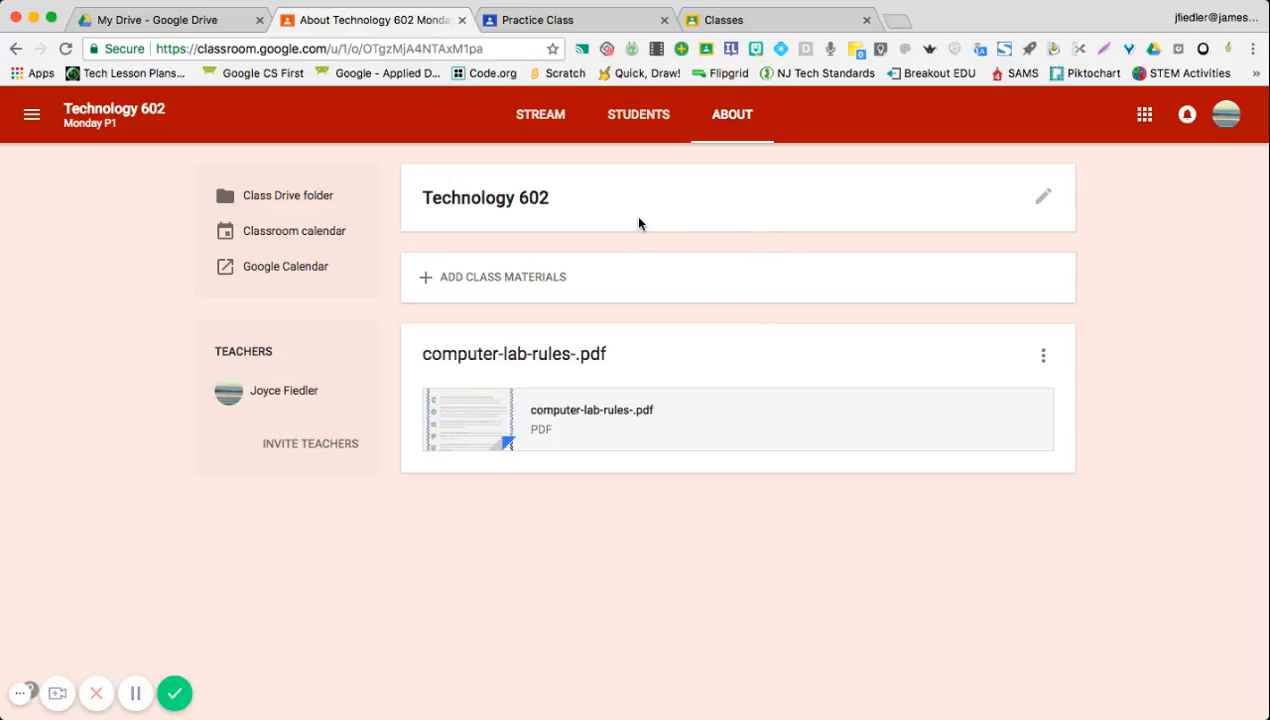
mouse_move(648, 240)
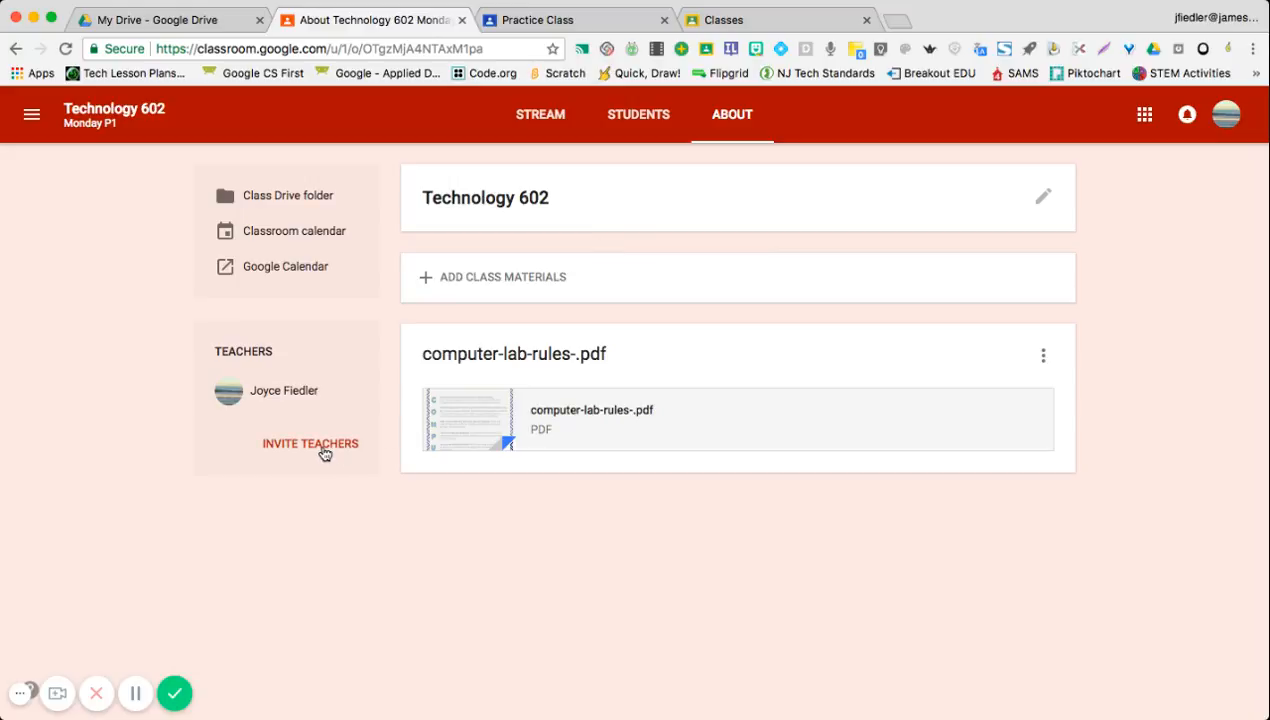
Cancel the Invite Teachers dialog without adding anyone and return to the Technology 602 stream
click(310, 444)
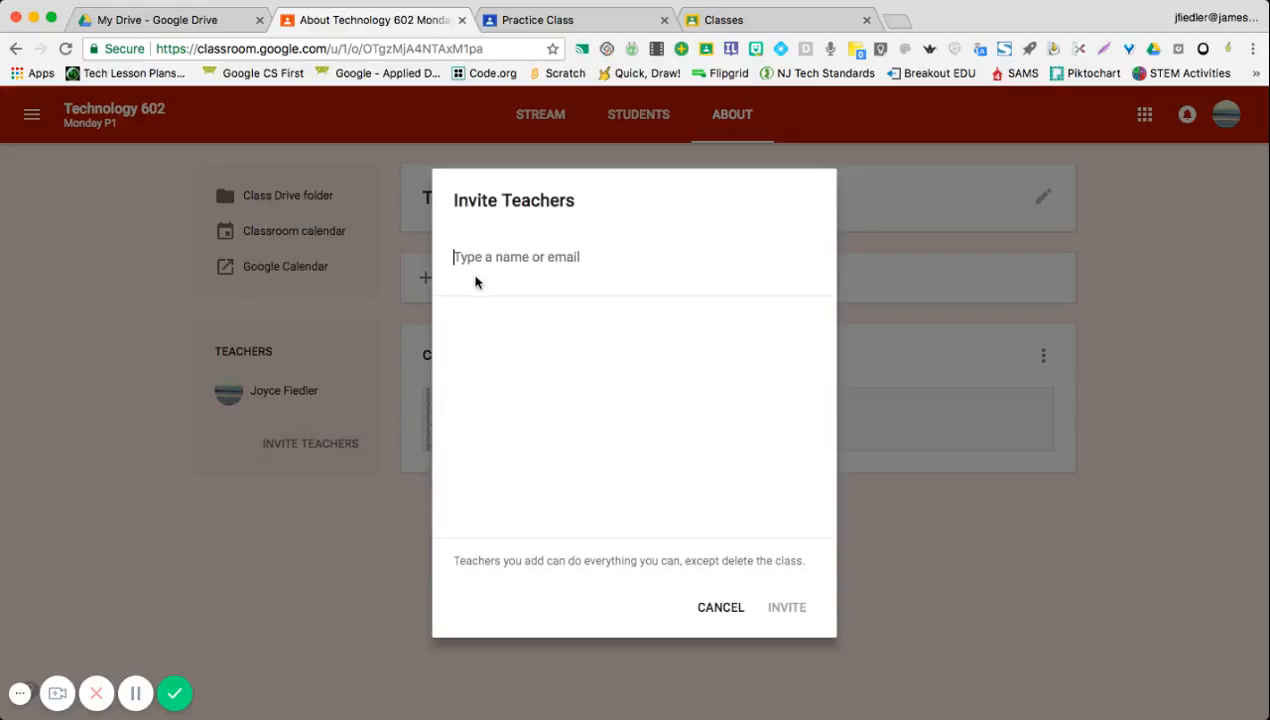
mouse_move(652, 352)
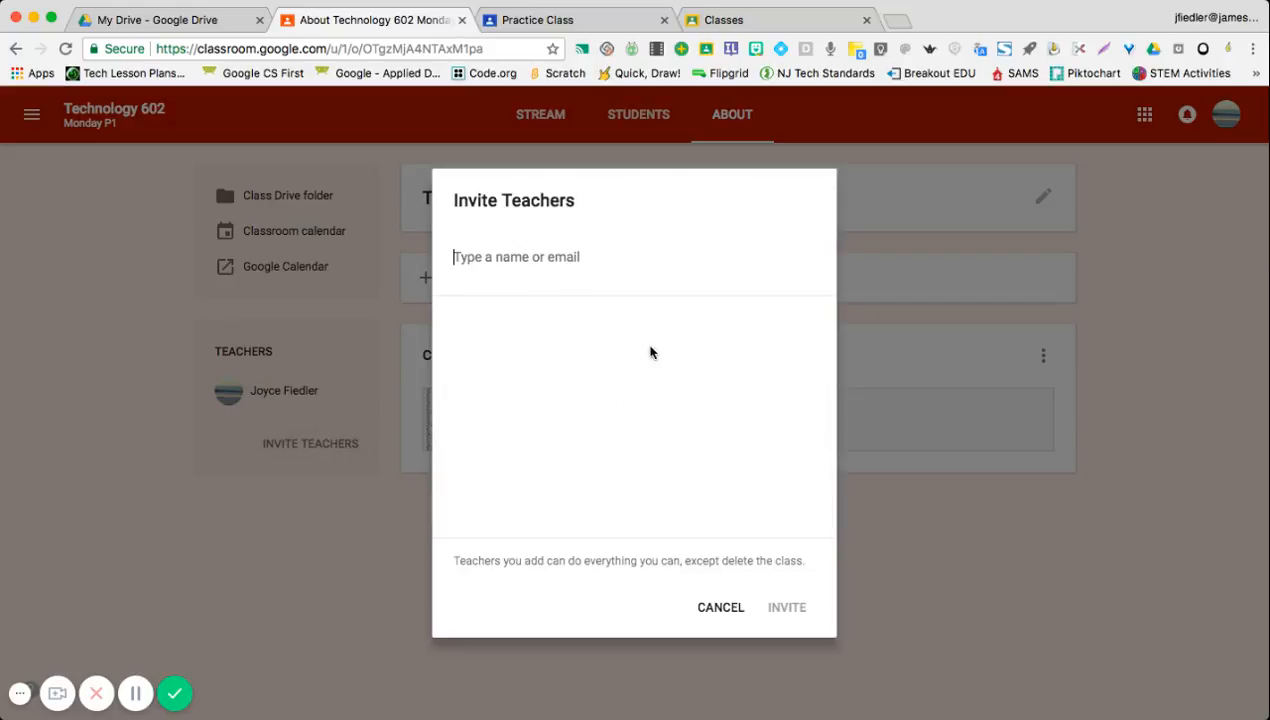
mouse_move(696, 636)
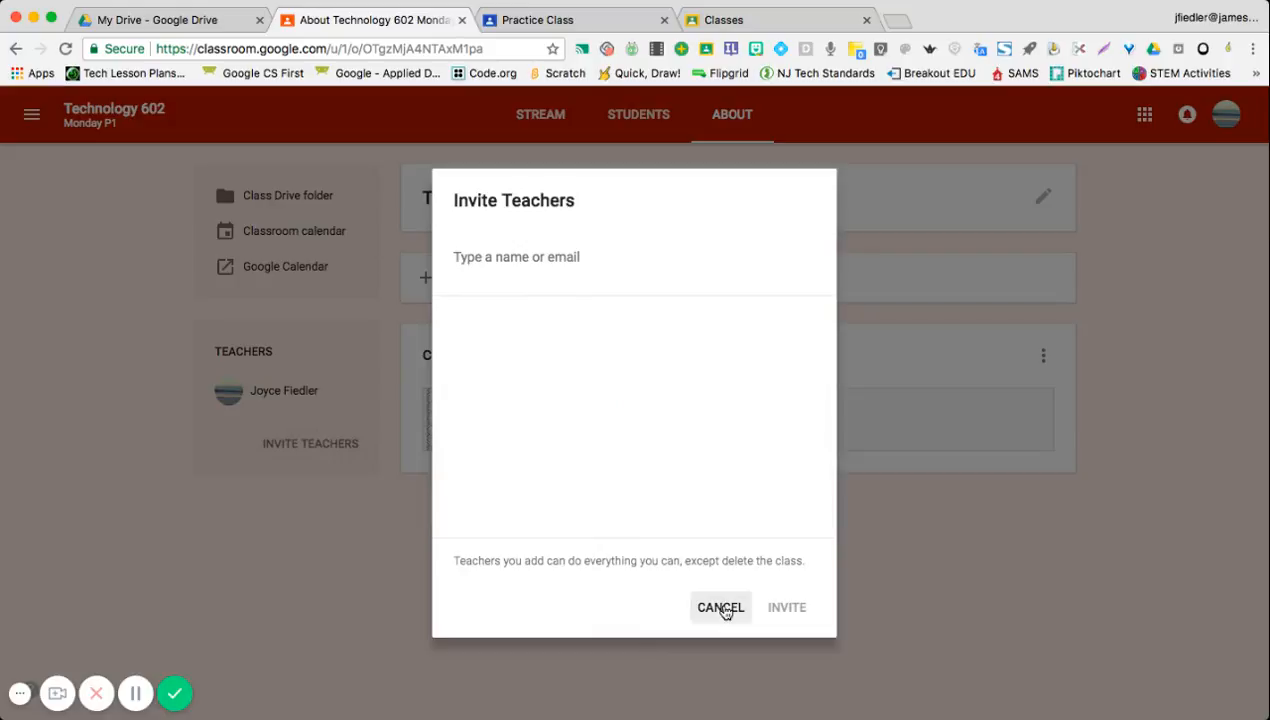
click(720, 608)
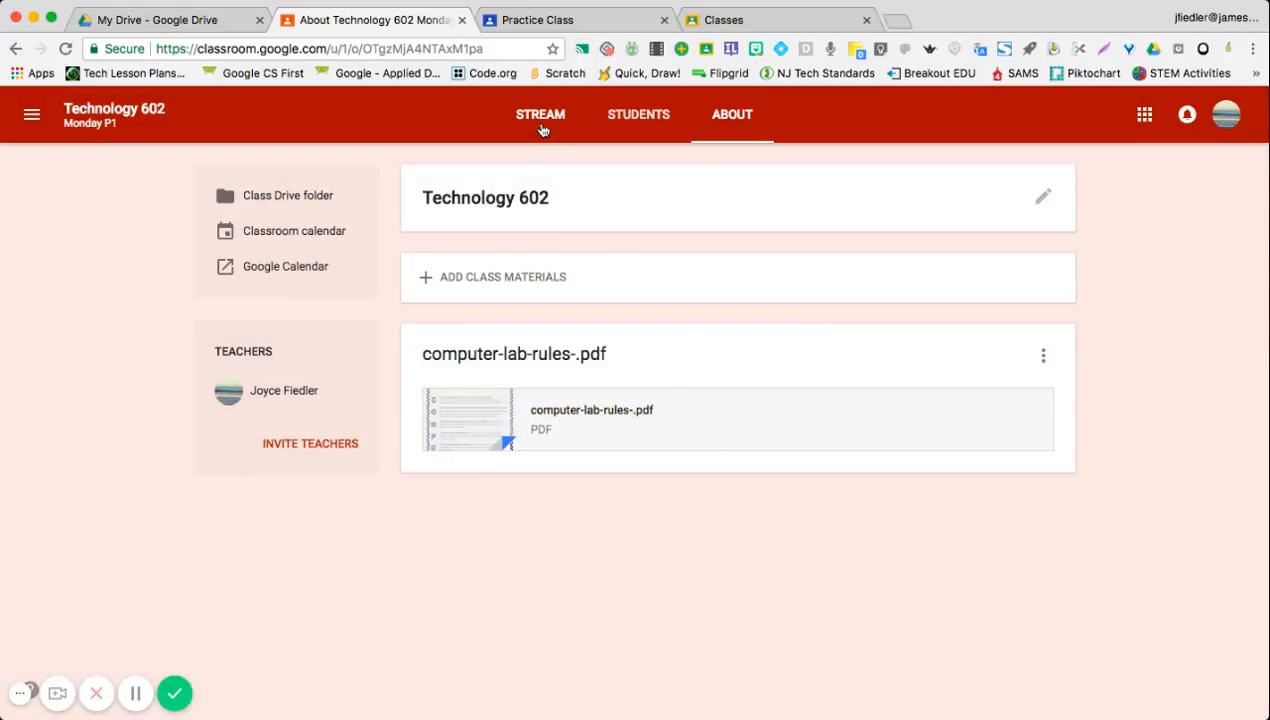
click(540, 114)
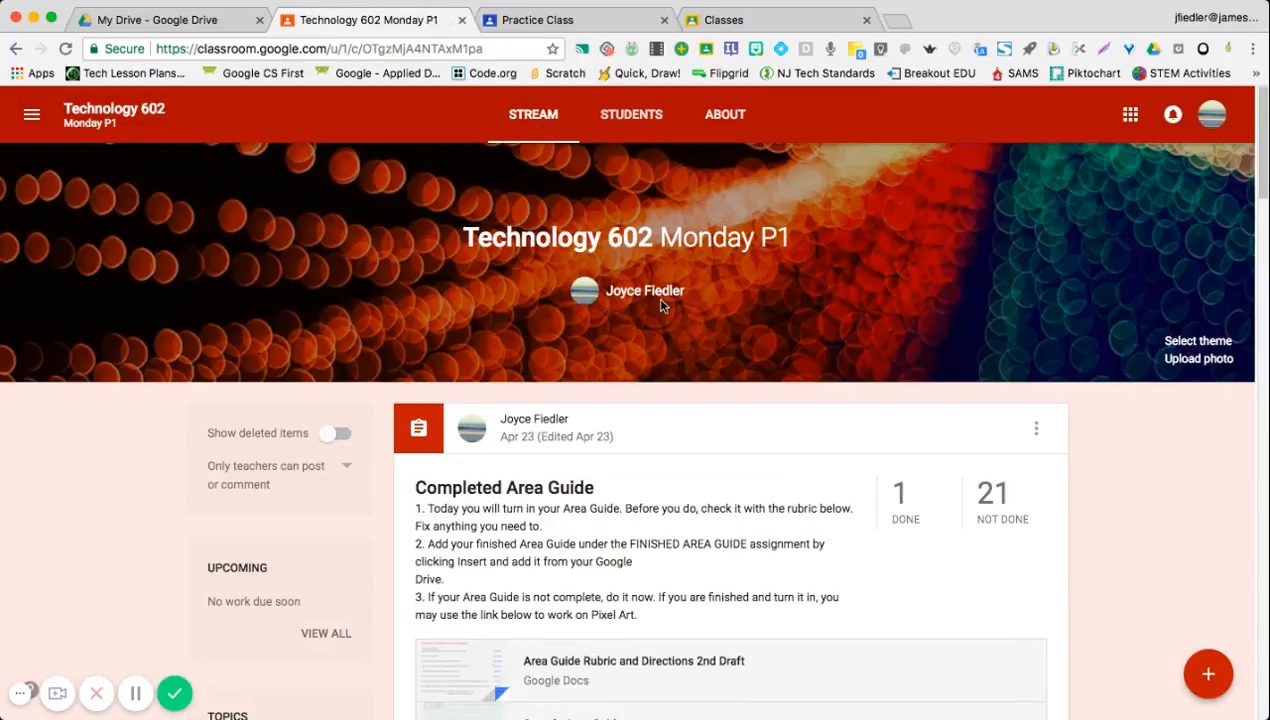